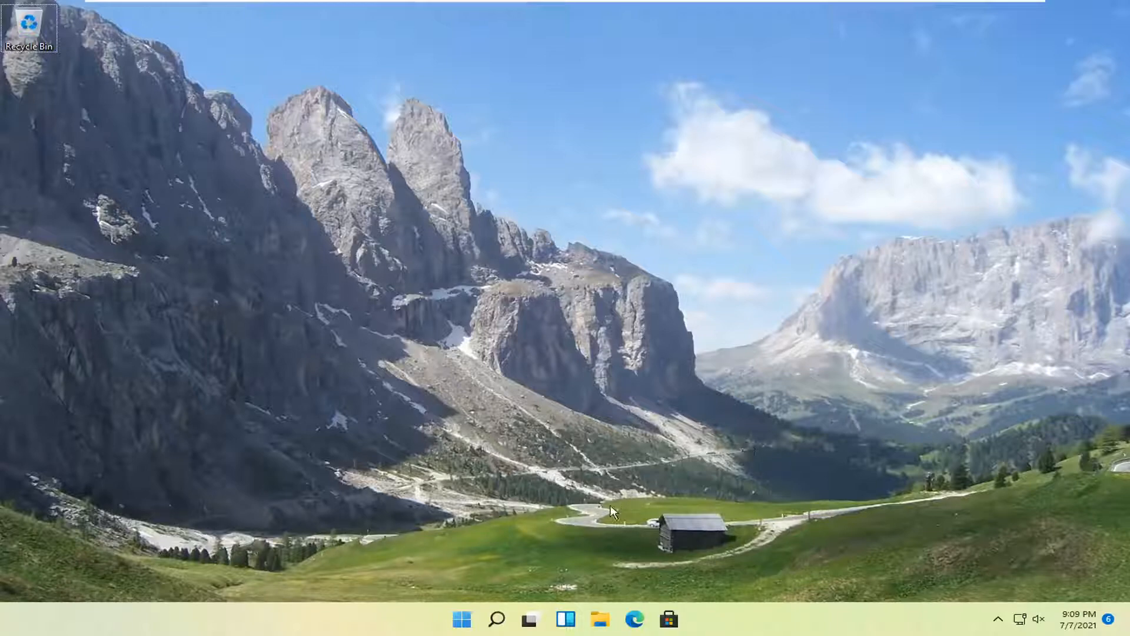
mouse_move(459, 617)
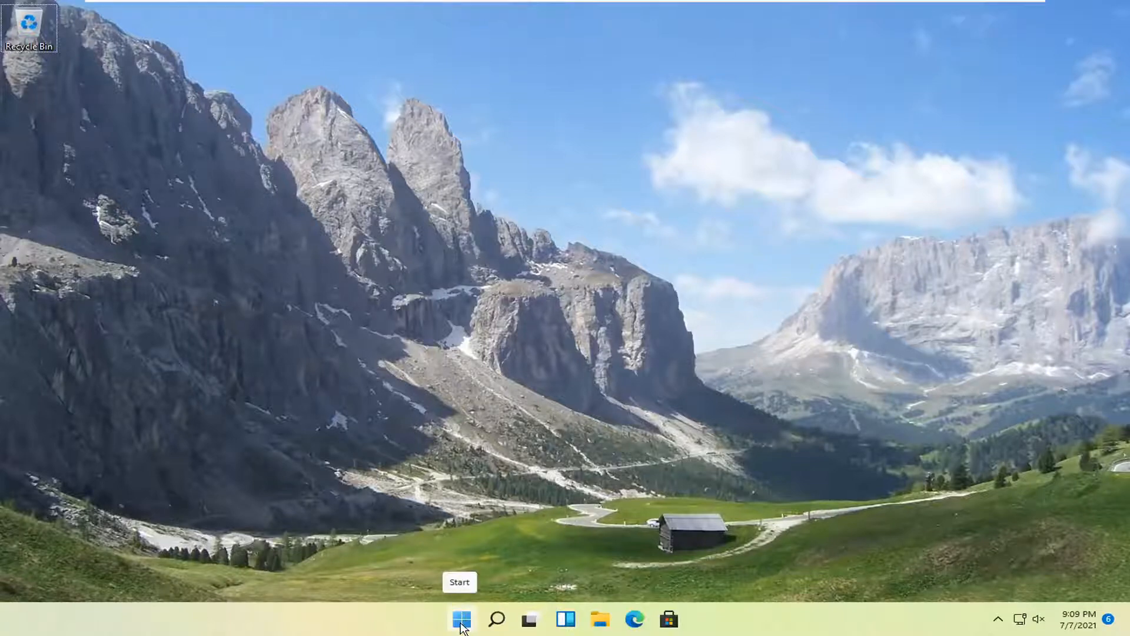
Bring up the Start button's quick-link menu of system tools on the desktop.
right_click(460, 614)
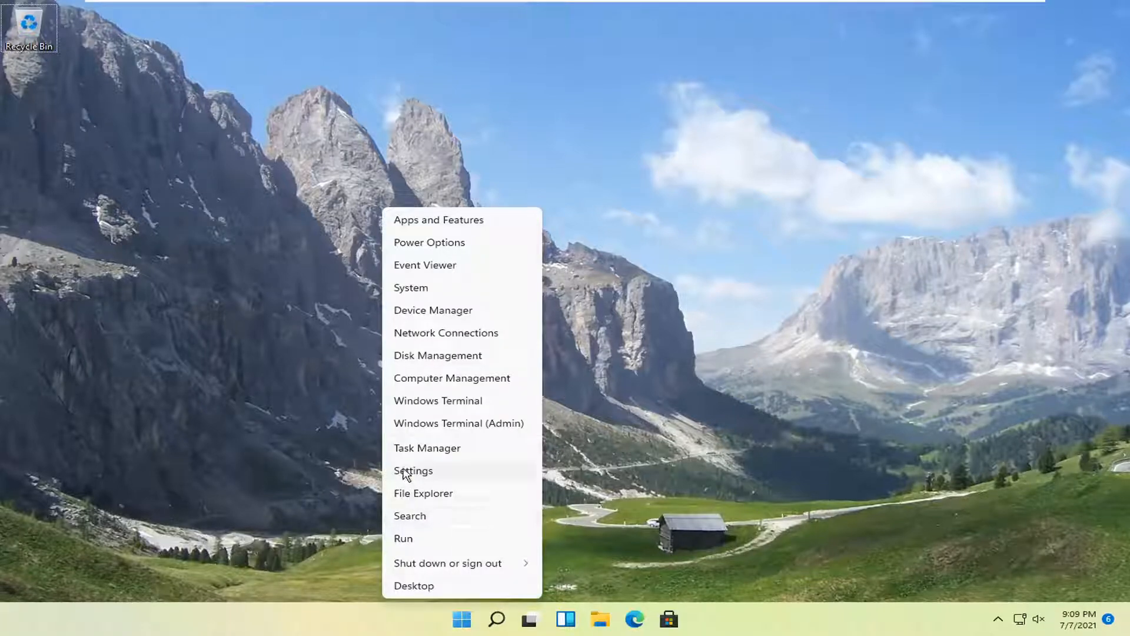
Go into Windows Settings and switch to the Apps category.
left_click(413, 471)
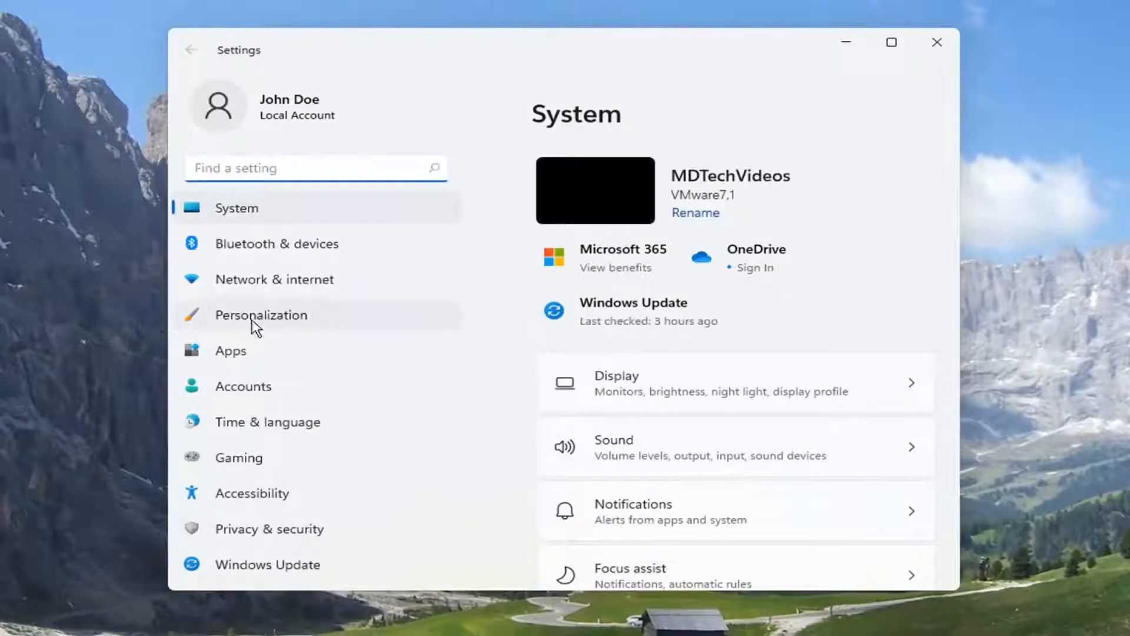
left_click(231, 351)
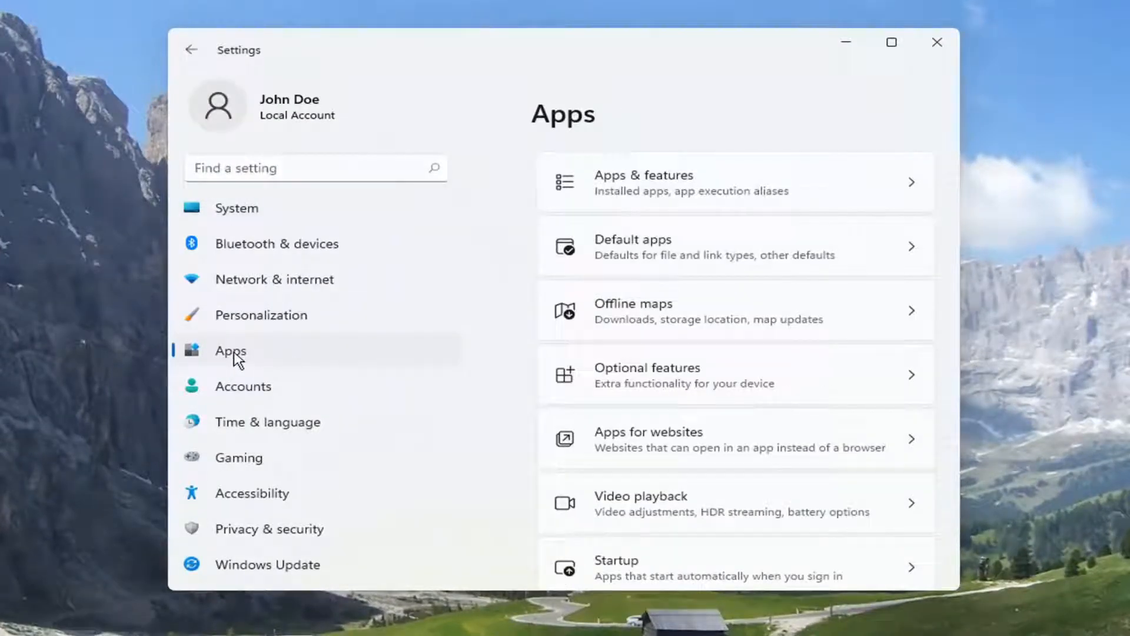
mouse_move(703, 384)
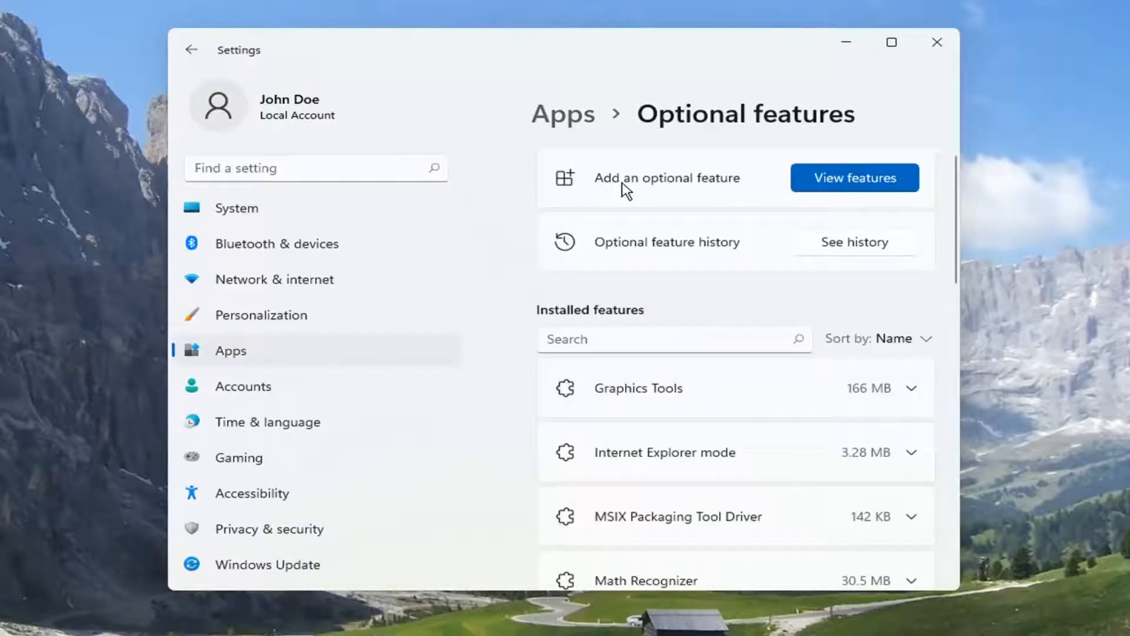
Search the addable features for 'xps', select XPS Viewer and start its installation.
left_click(855, 178)
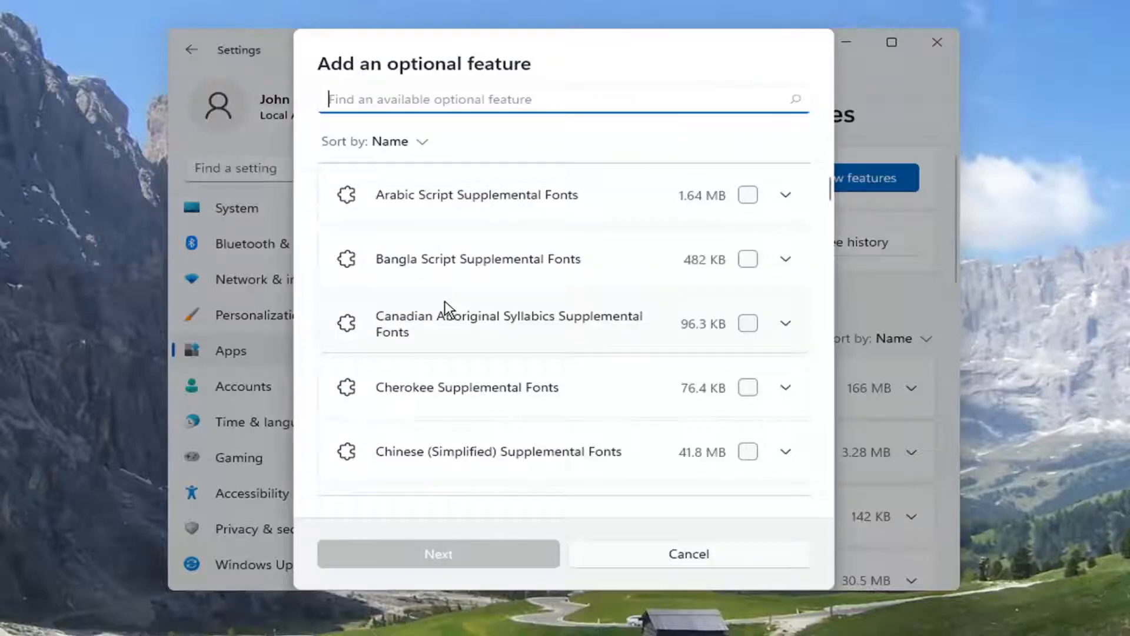
type("xps")
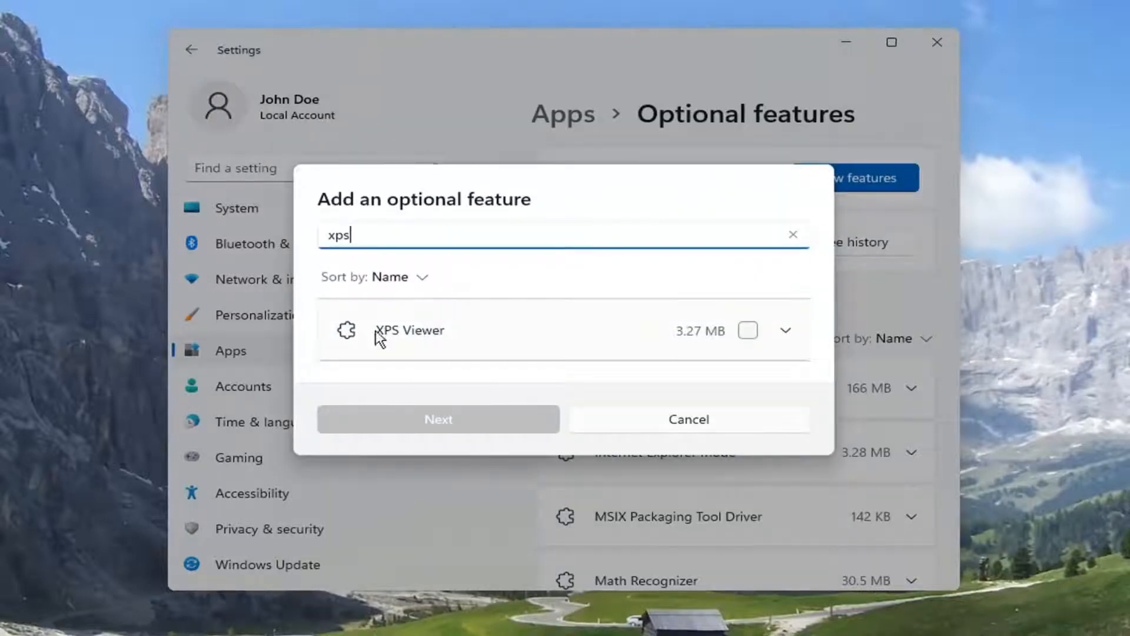
left_click(747, 330)
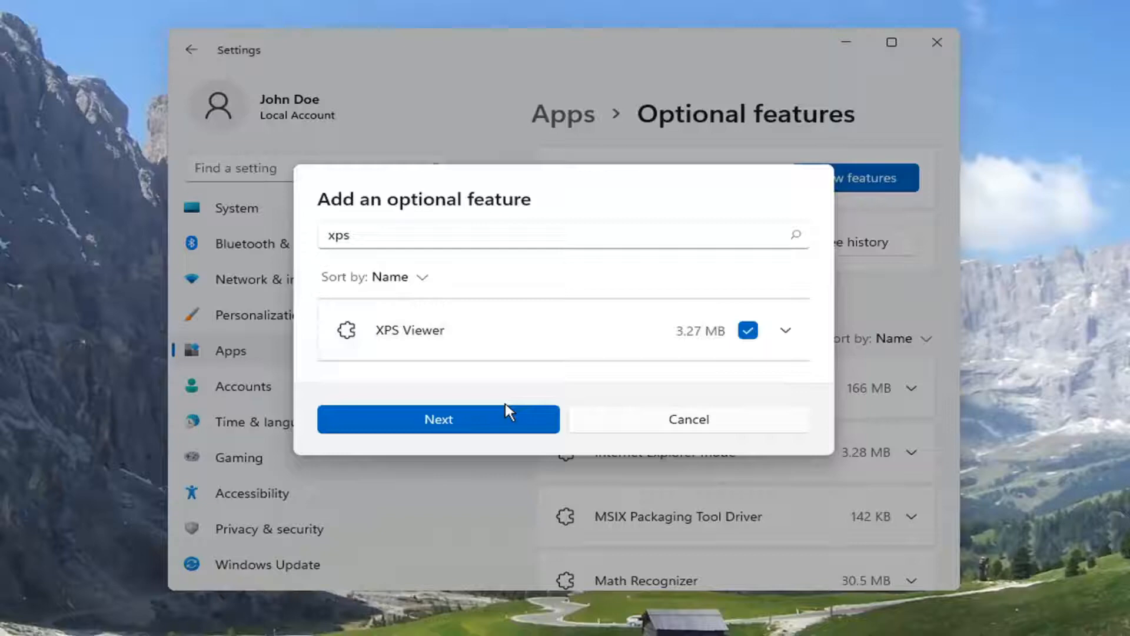
left_click(438, 419)
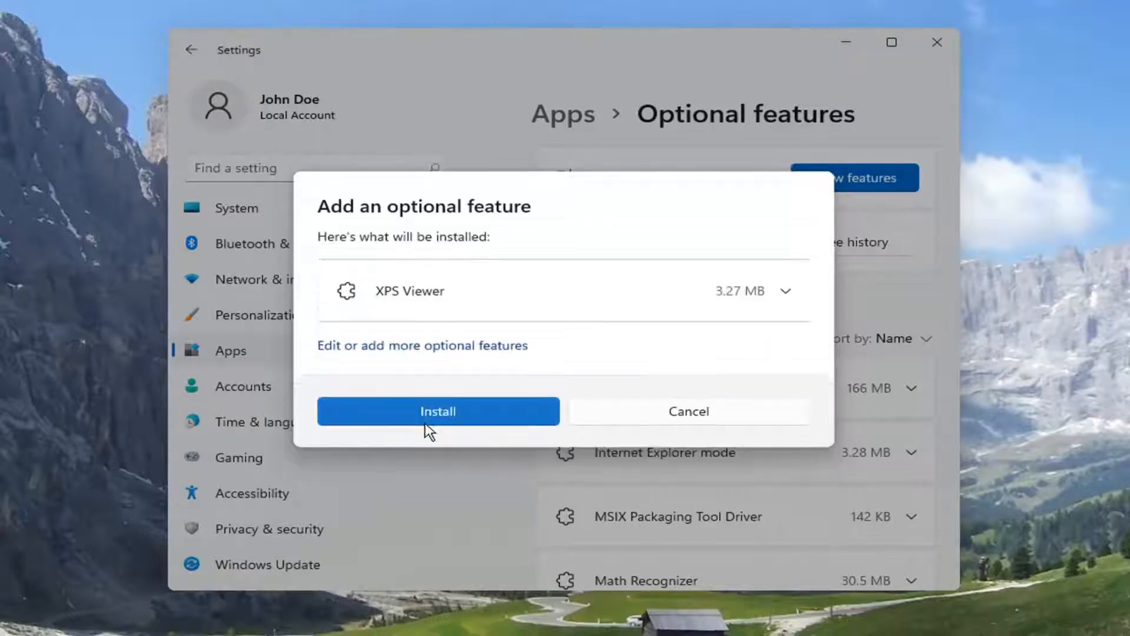
left_click(438, 411)
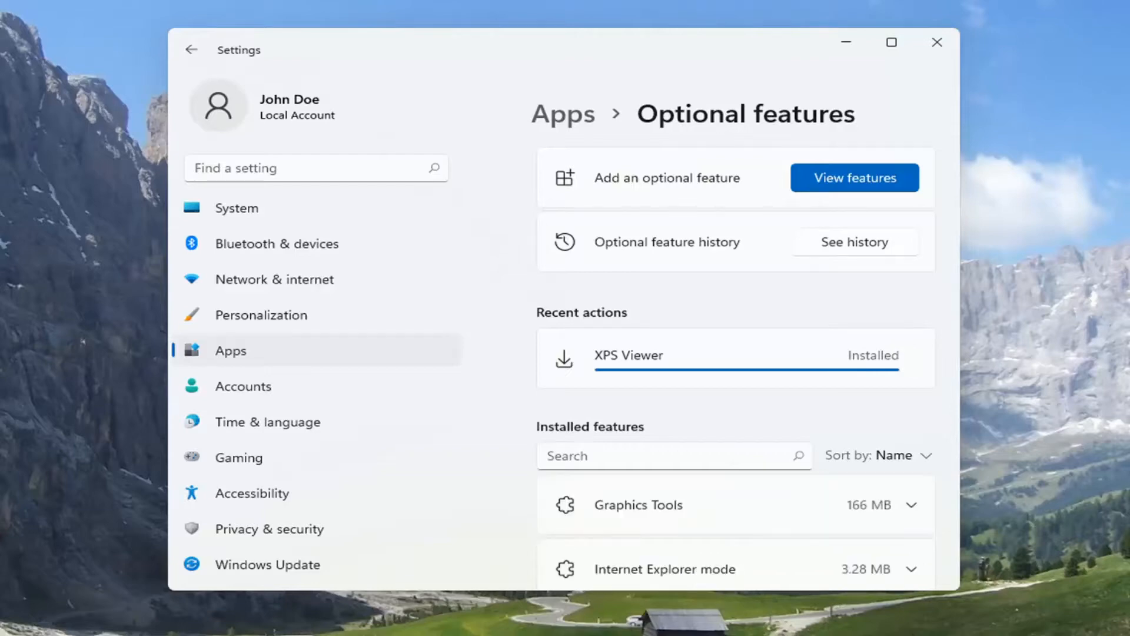
Close Settings once XPS Viewer shows as Installed, returning to the desktop.
left_click(936, 42)
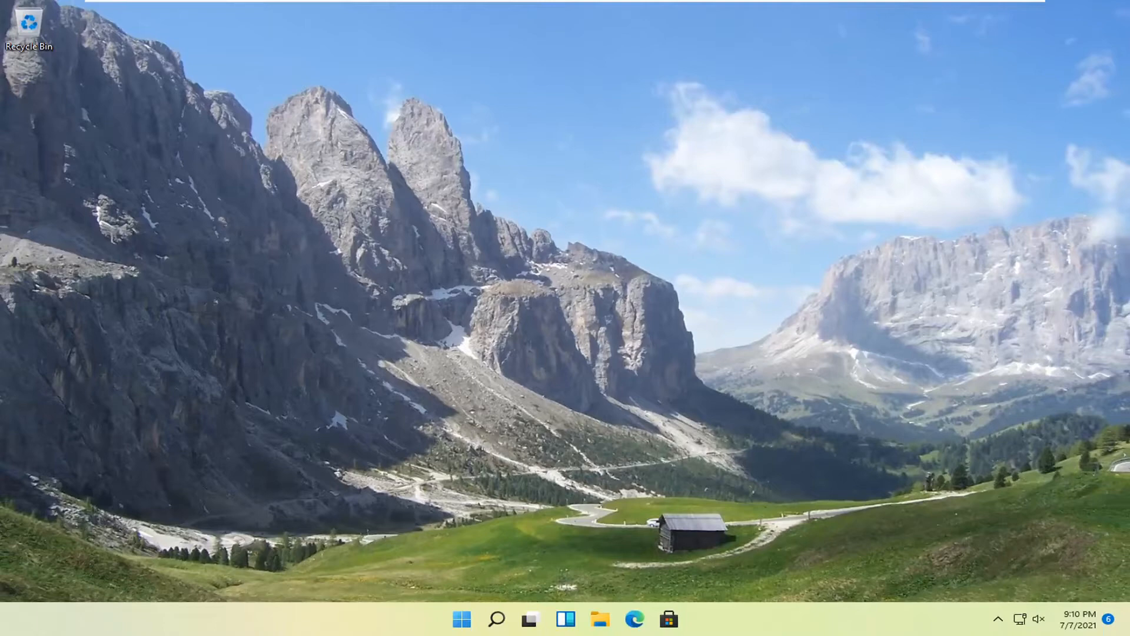